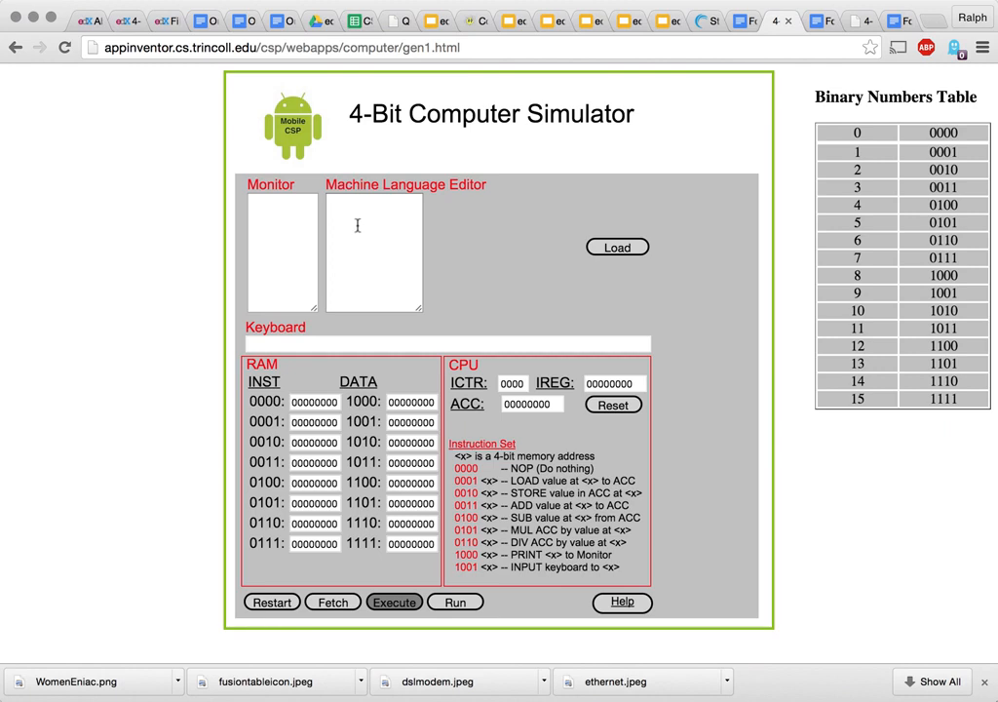
{"action": "mouse_move", "coordinate": [314, 402]}
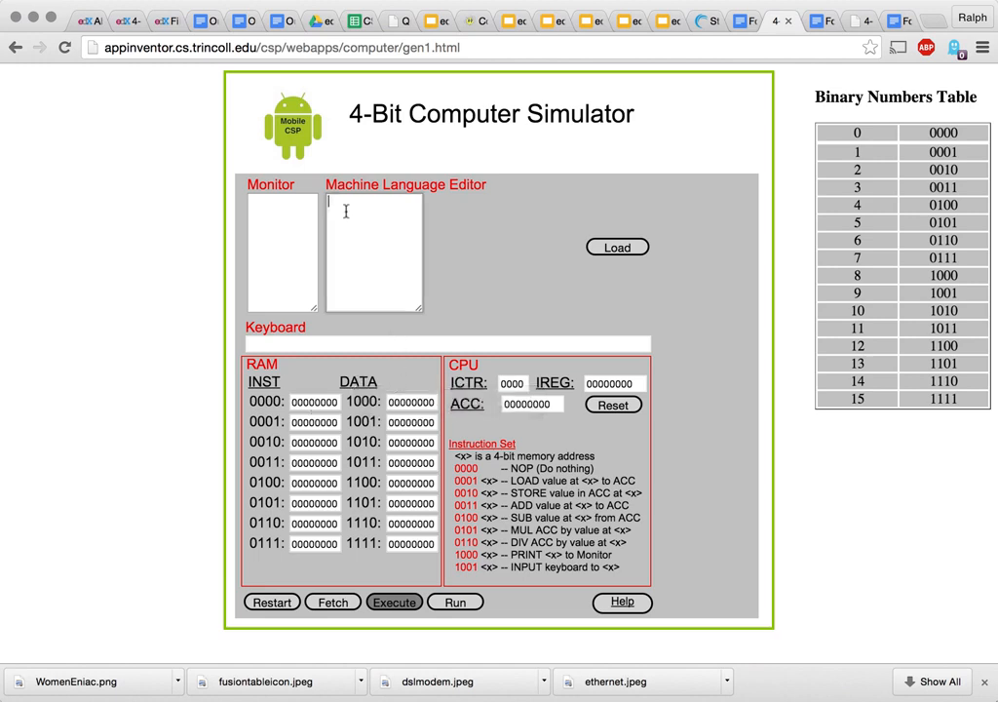
- Enter the machine code beginning 1000:00001101 and 1001:00001001 into the Machine Language Editor
{"action": "type", "text": "1000:00001101"}
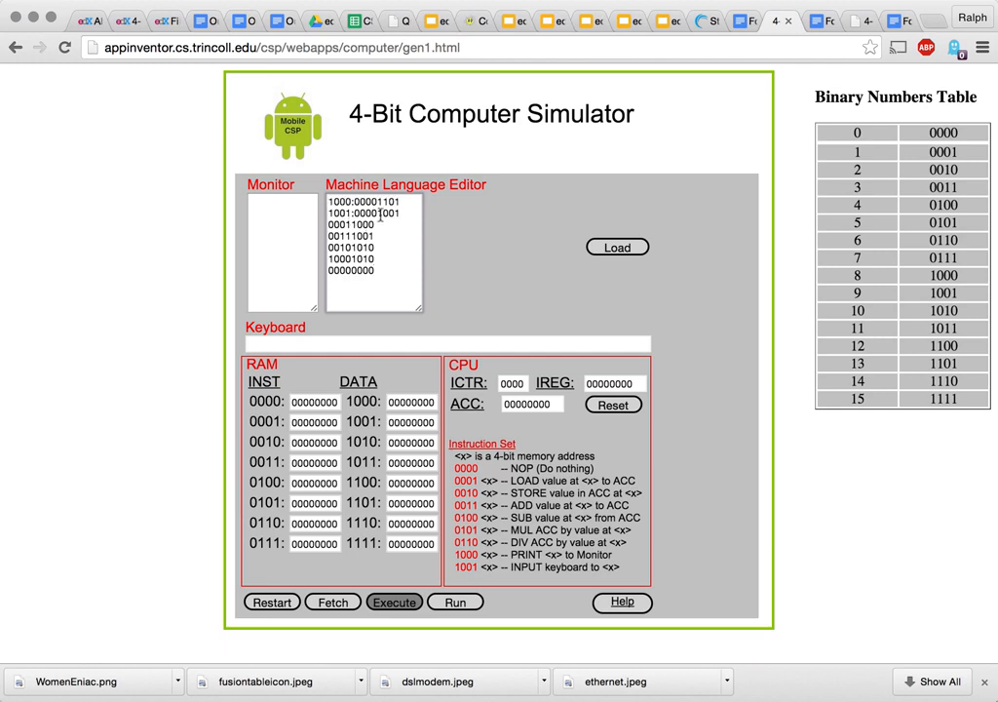
{"action": "mouse_move", "coordinate": [616, 246]}
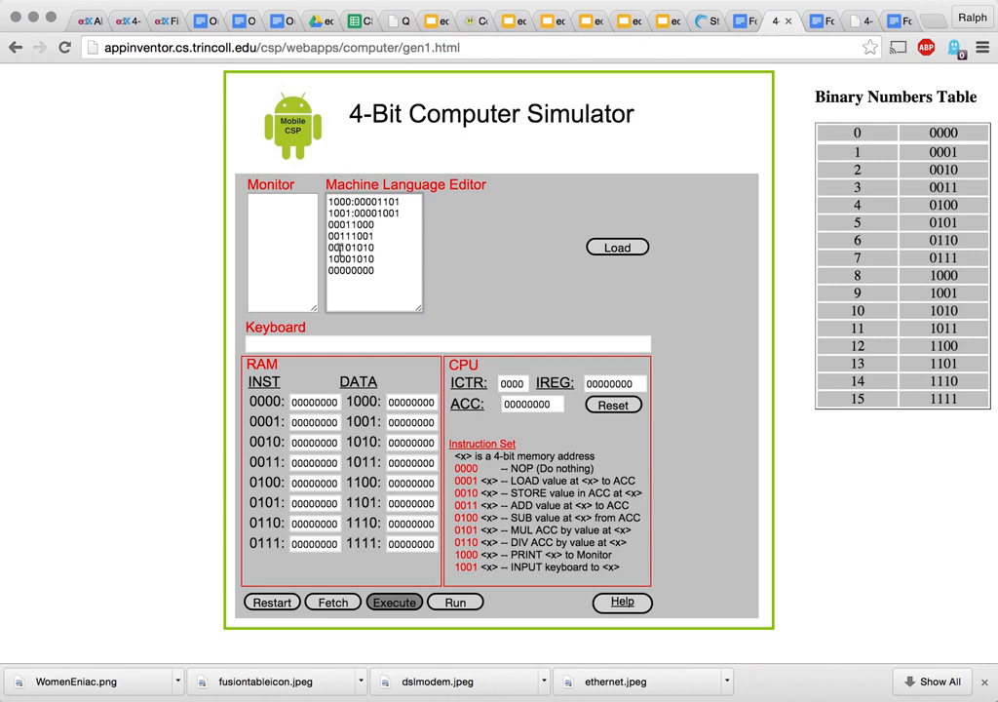
{"action": "mouse_move", "coordinate": [464, 320]}
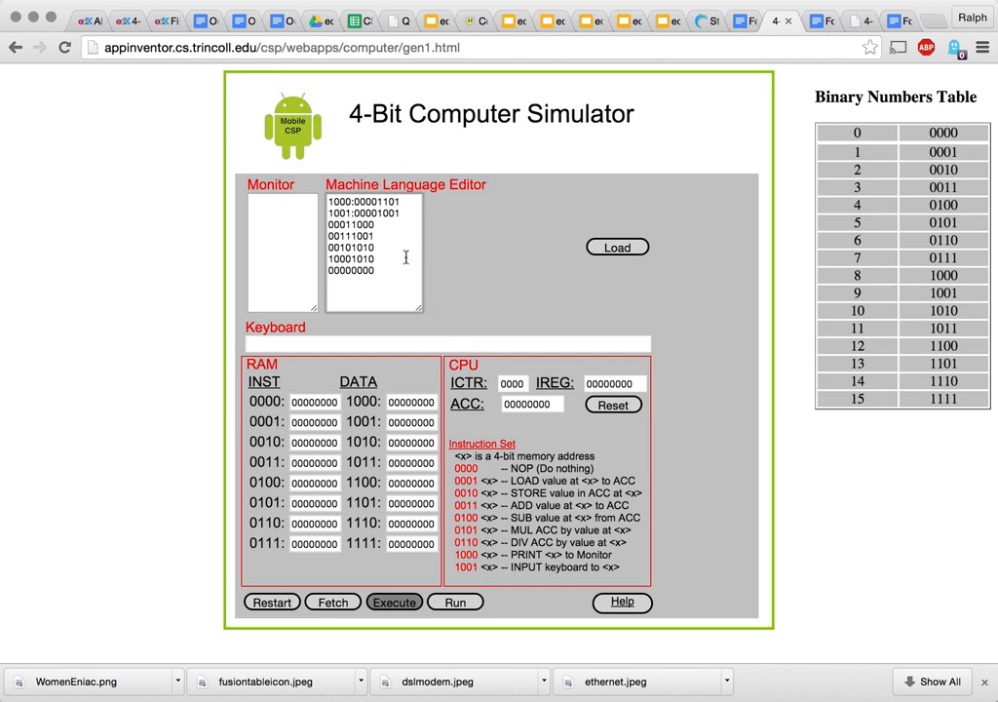
{"action": "mouse_move", "coordinate": [390, 234]}
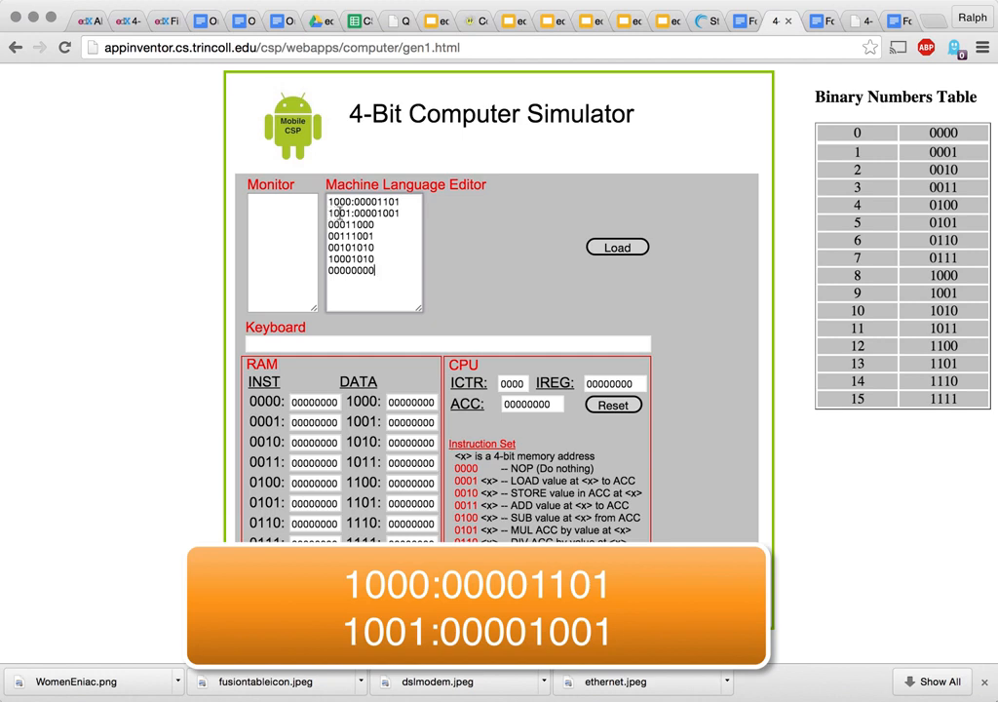
{"action": "mouse_move", "coordinate": [369, 413]}
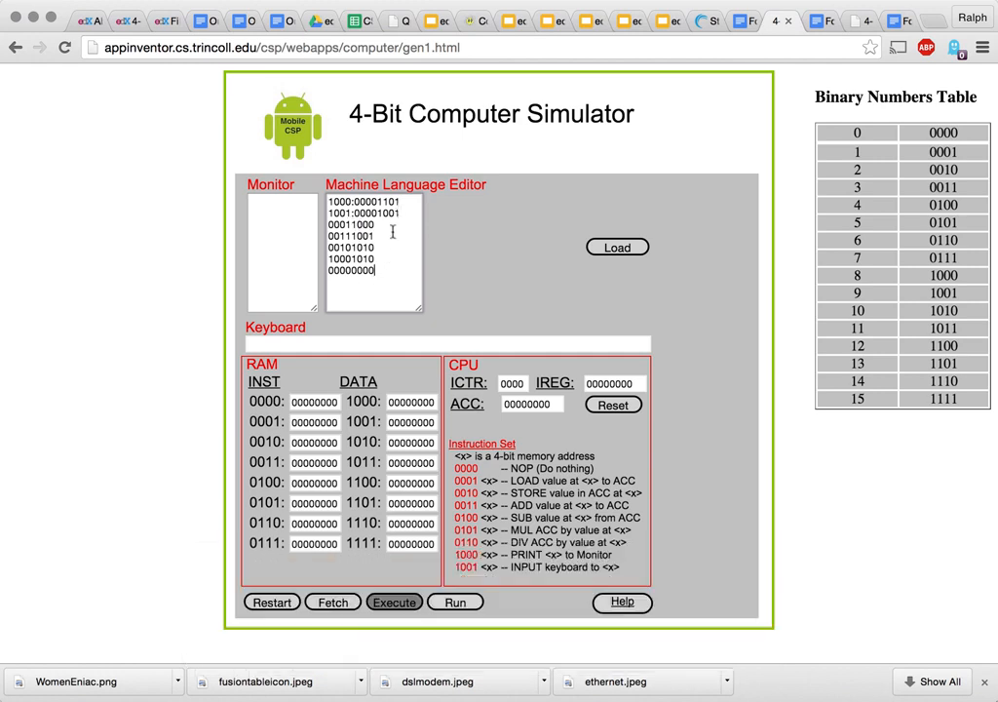
{"action": "mouse_move", "coordinate": [581, 265]}
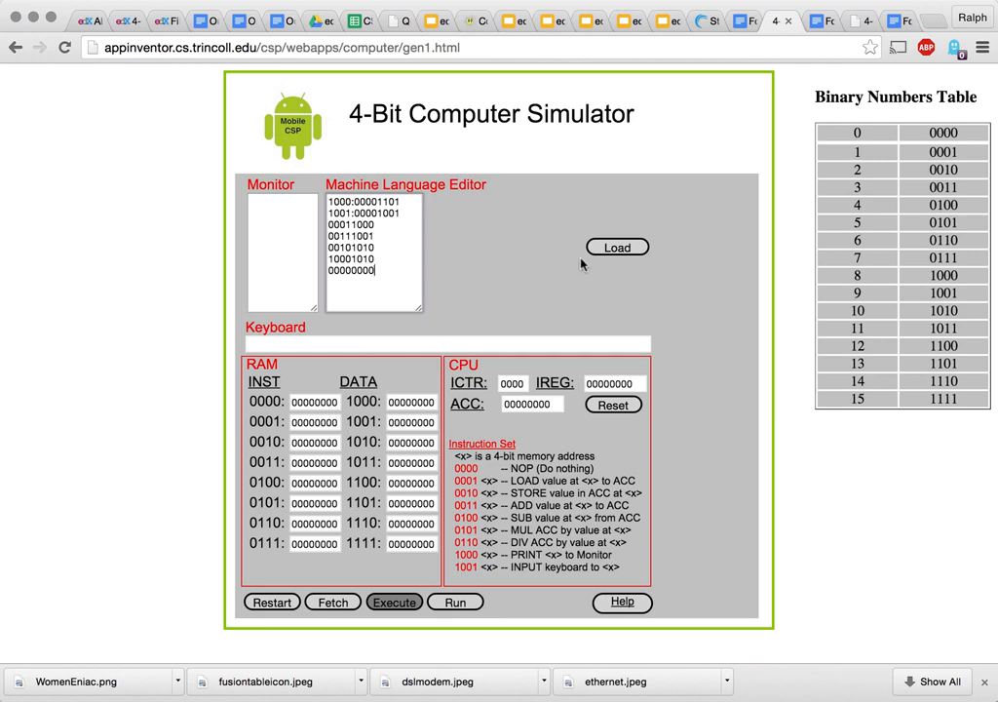
- Load the editor's program into RAM, placing 13 and 9 at addresses 1000 and 1001
{"action": "left_click", "coordinate": [616, 246]}
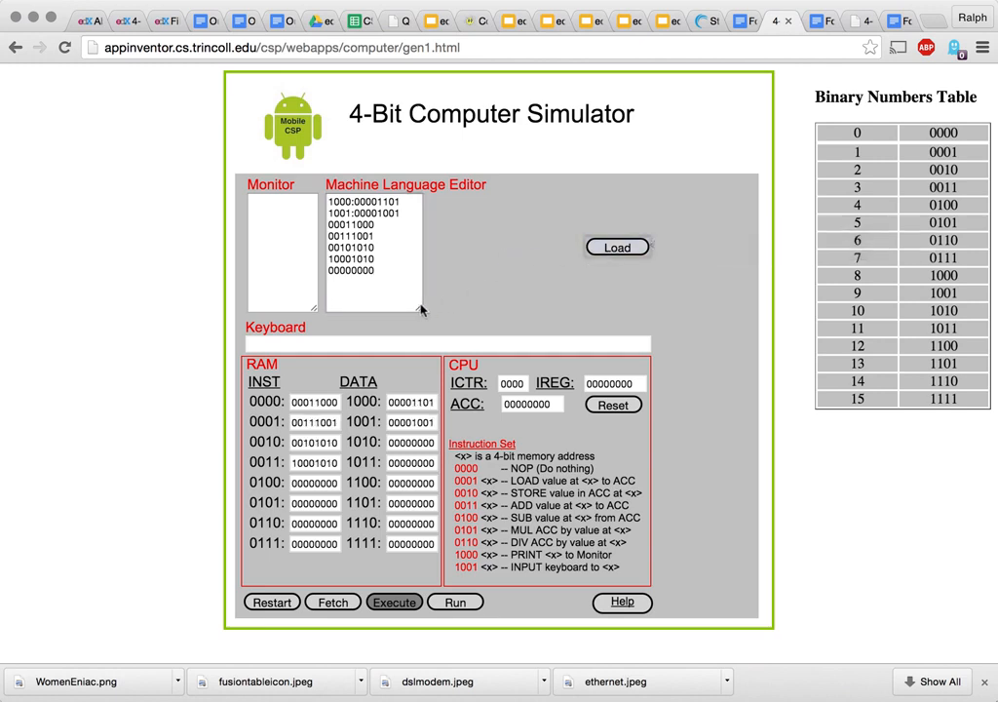
{"action": "mouse_move", "coordinate": [414, 402]}
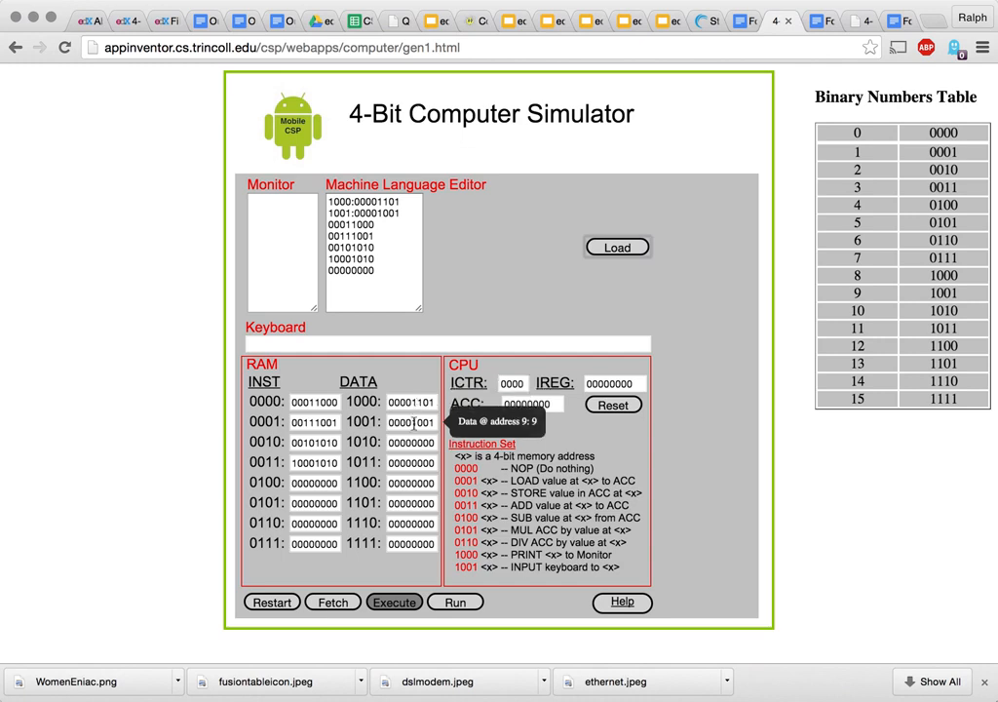
{"action": "mouse_move", "coordinate": [315, 402]}
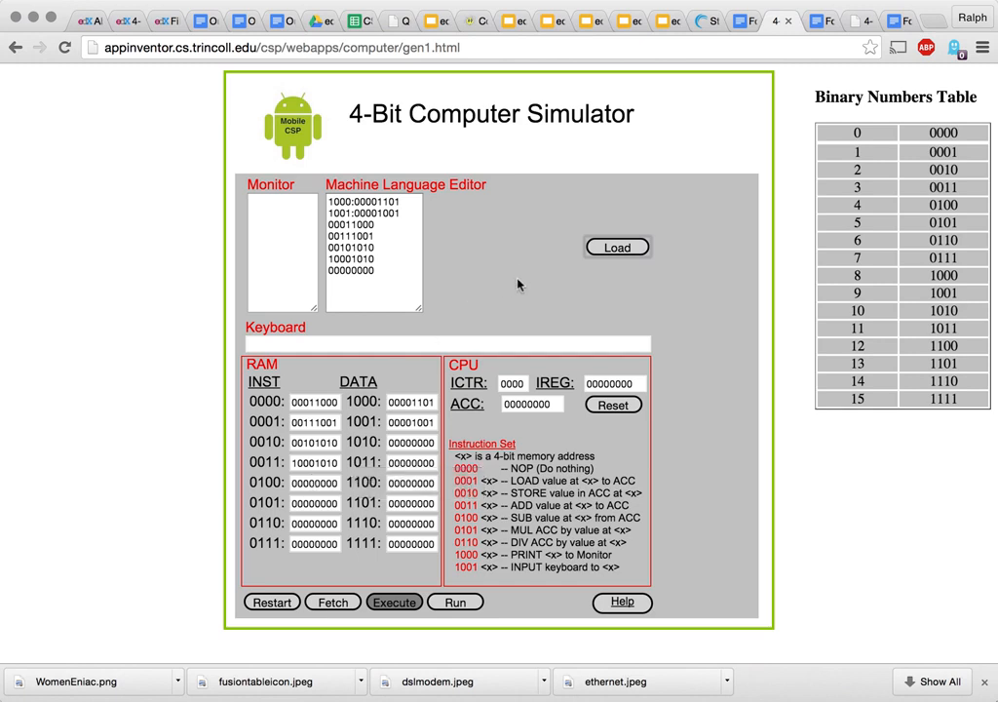
{"action": "mouse_move", "coordinate": [456, 600]}
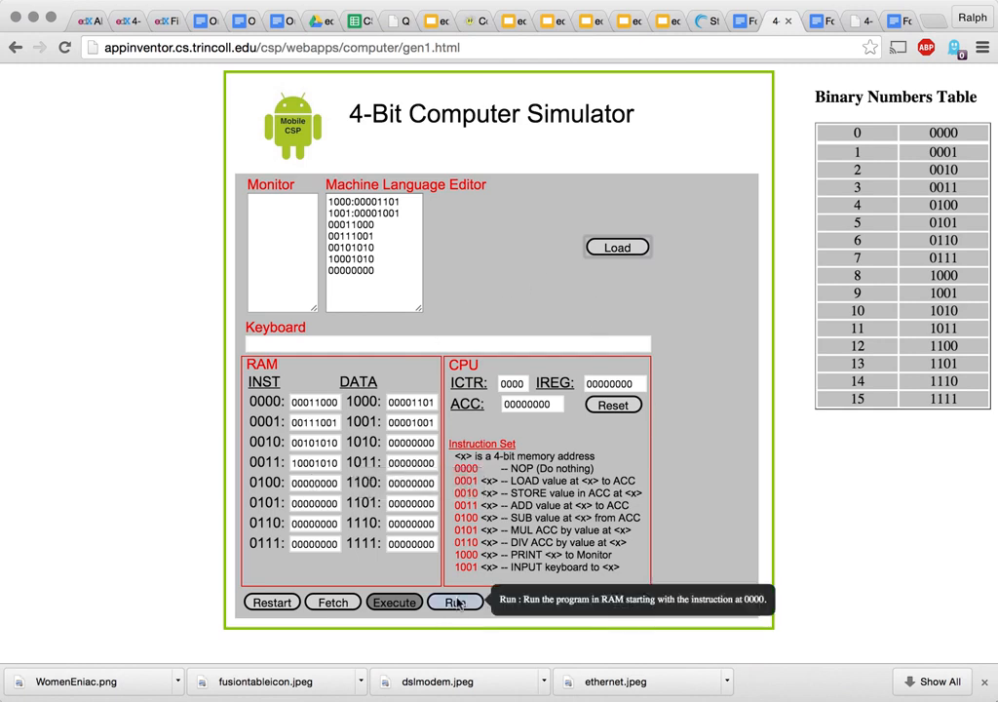
- Run the program from address 0000 so the Monitor prints 22
{"action": "left_click", "coordinate": [456, 600]}
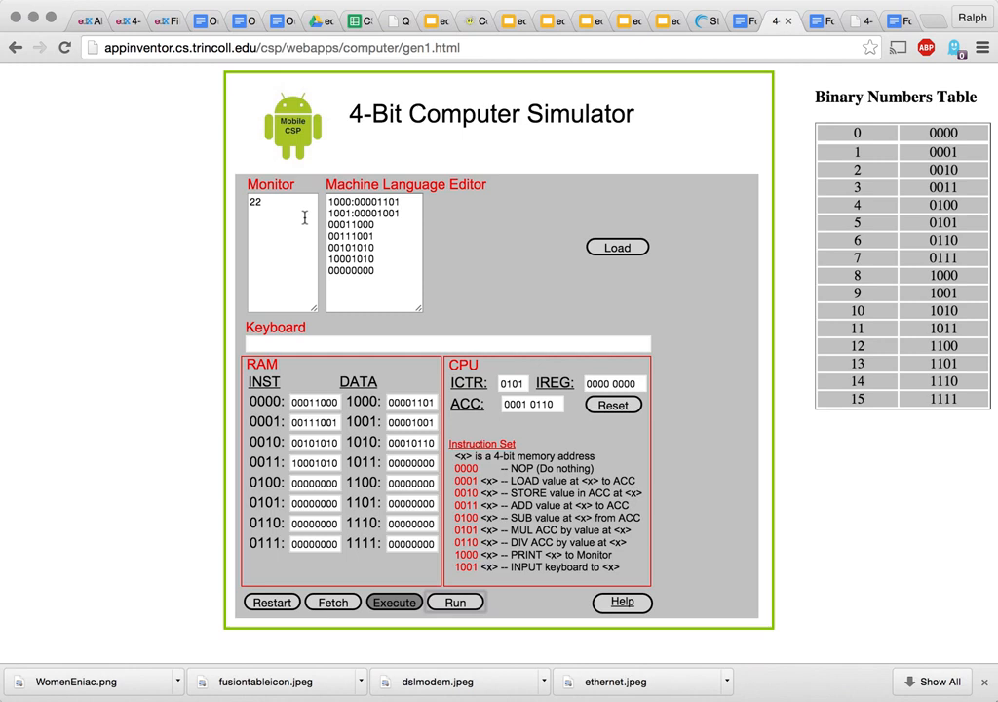
{"action": "mouse_move", "coordinate": [273, 245]}
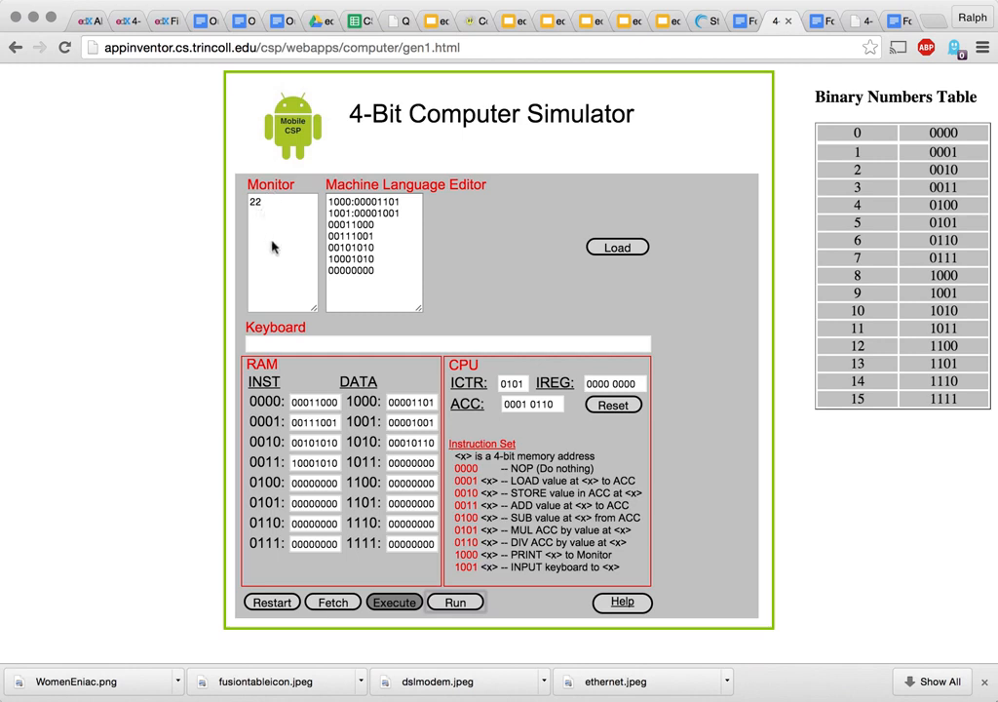
{"action": "mouse_move", "coordinate": [507, 238]}
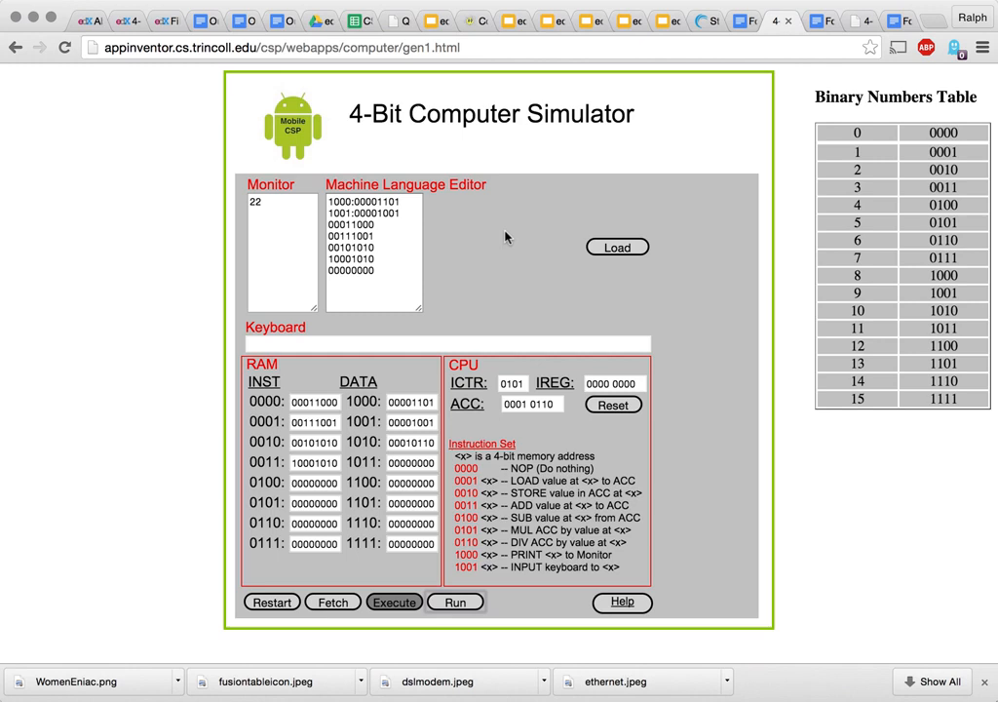
{"action": "mouse_move", "coordinate": [803, 505]}
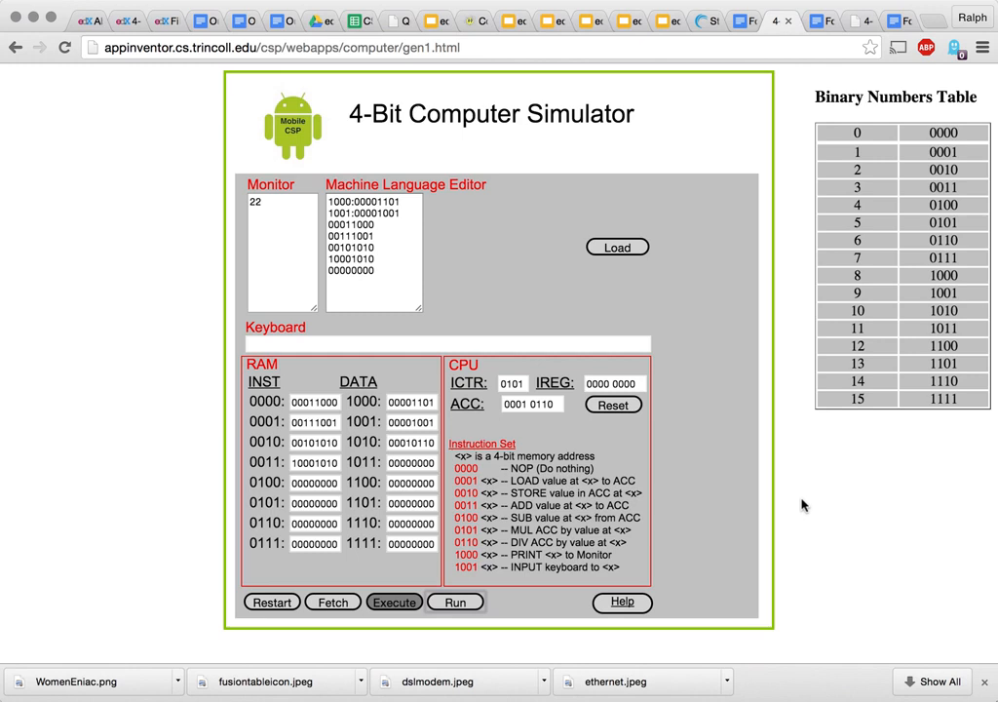